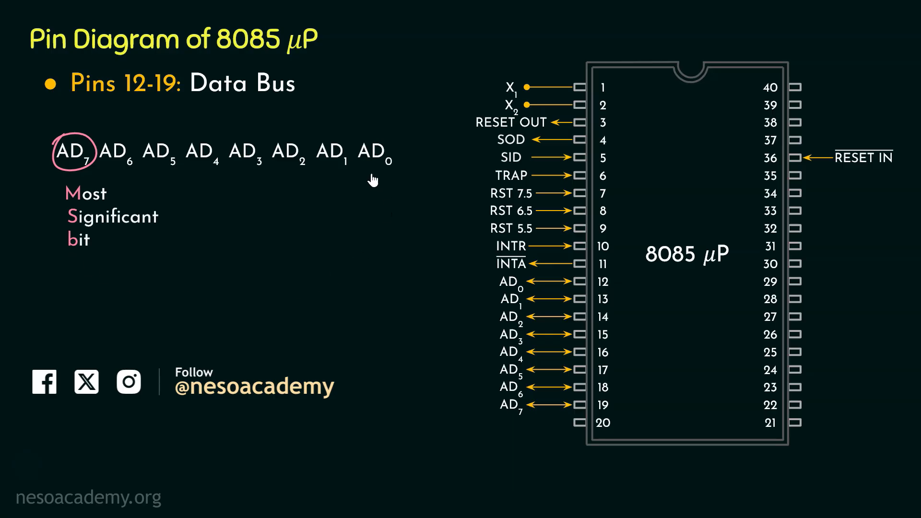
Circle AD7 on the Data Bus slide and annotate it as the Most Significant bit
{"action": "left_click", "coordinate": [374, 152]}
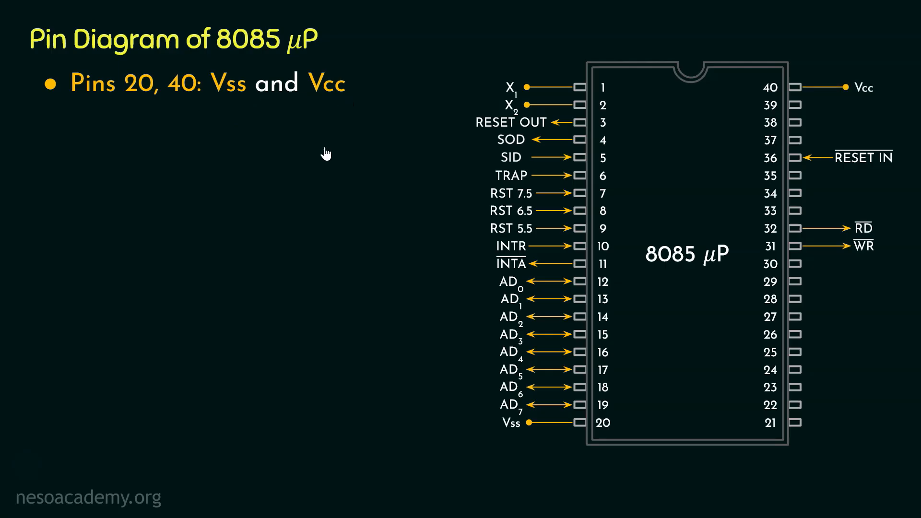
{"action": "mouse_move", "coordinate": [412, 210]}
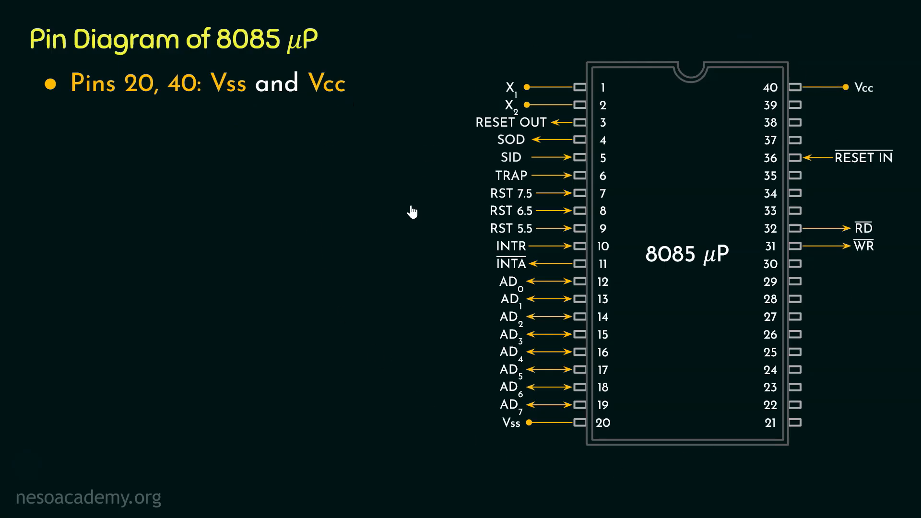